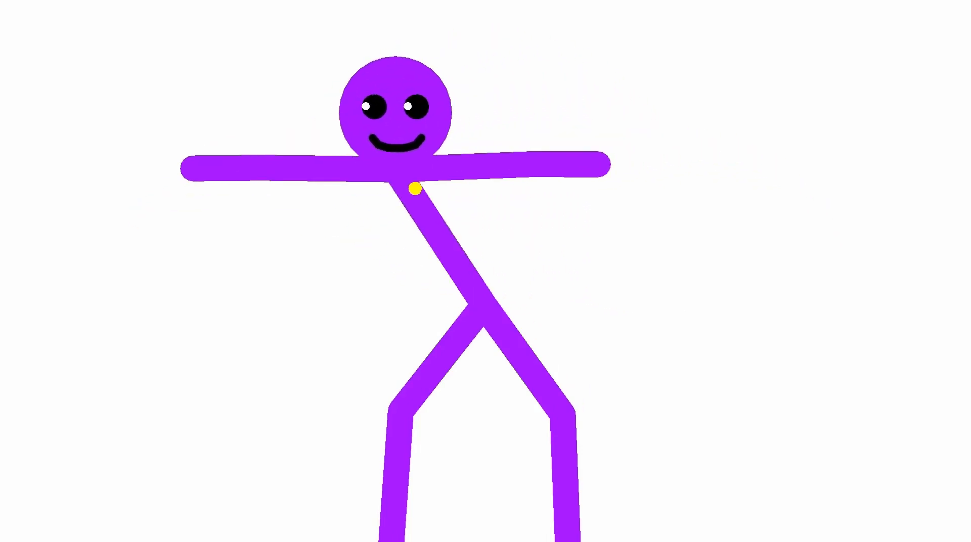
Lean the purple figure's torso so the head and outstretched arms swing to the right
{"action": "left_click_drag", "start_coordinate": [412, 189], "coordinate": [585, 213]}
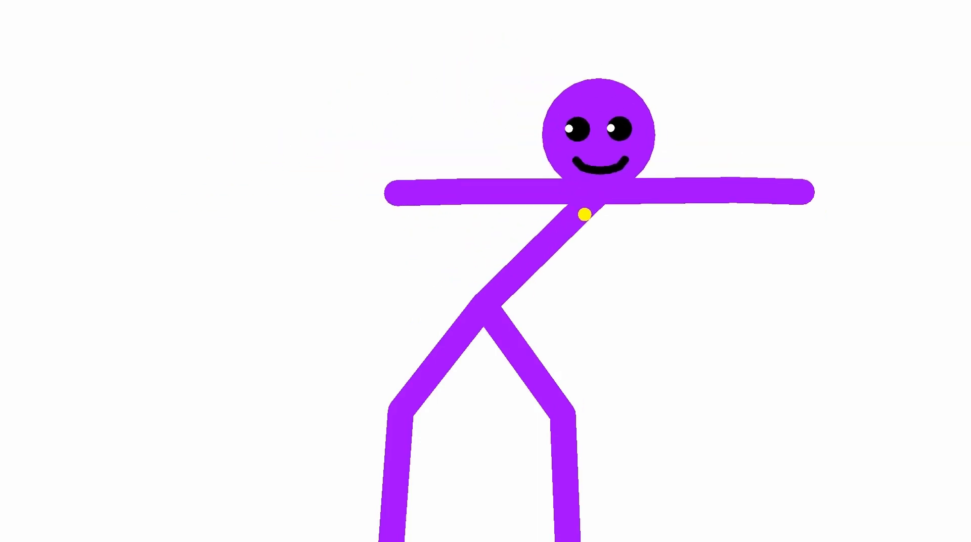